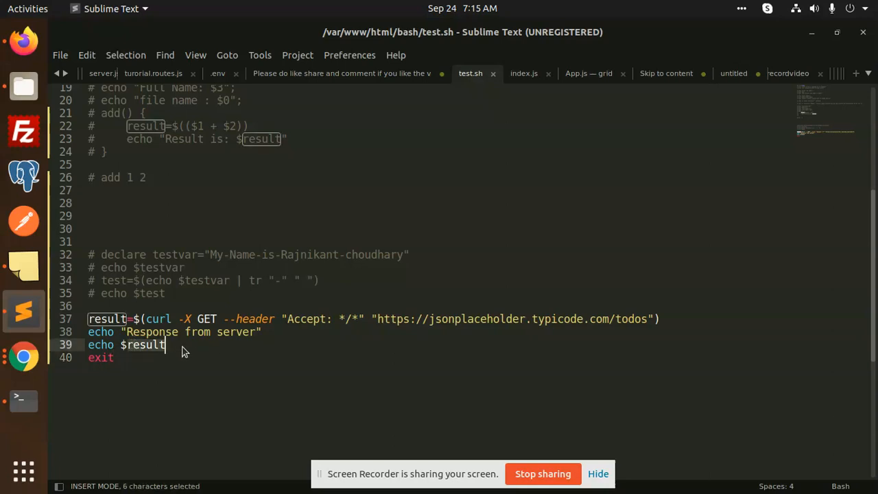
# Append ' | python -mjson.tool' after 'echo $result' on line 39 and save test.sh.
pyautogui.click(165, 344)
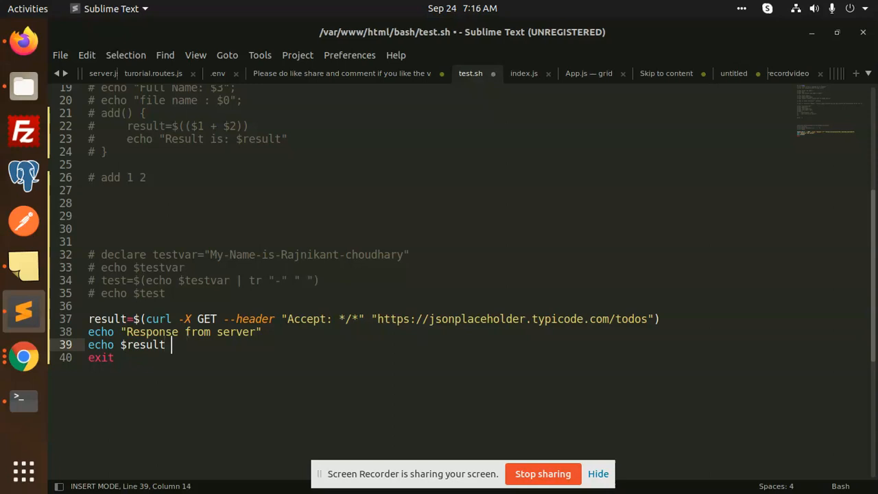
pyautogui.write('|')
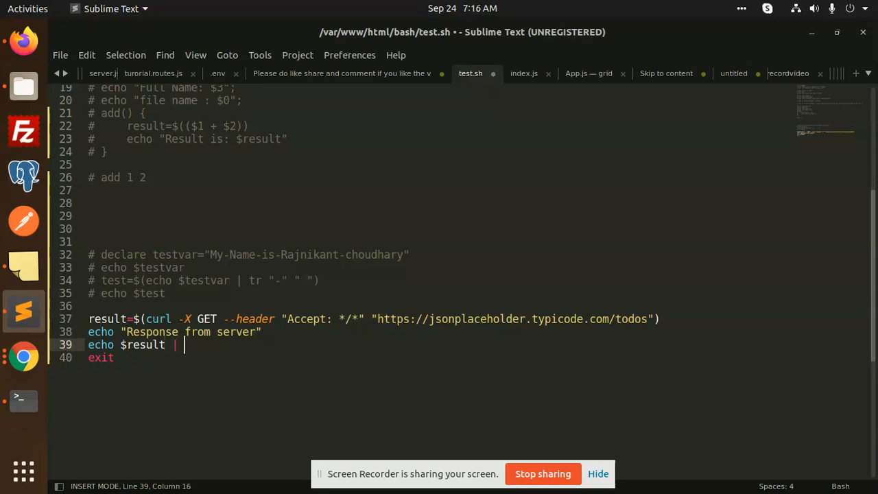
pyautogui.write('python -mjson.tool')
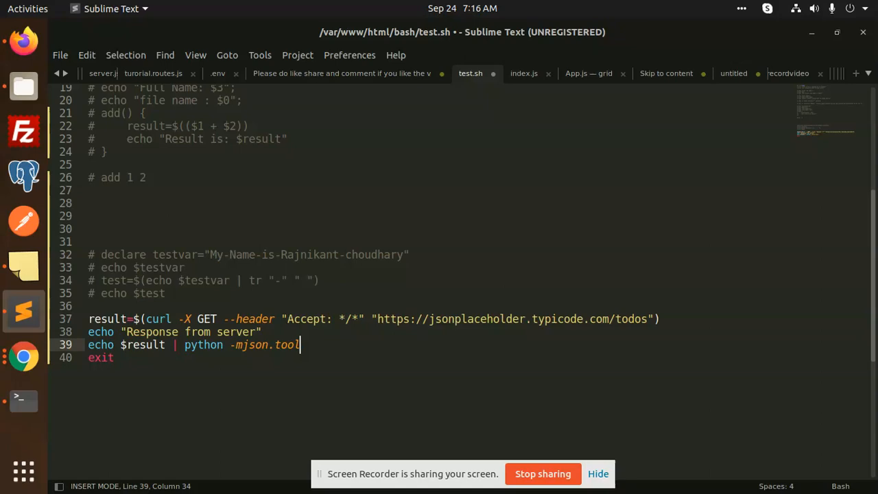
pyautogui.press('ctrl+s')
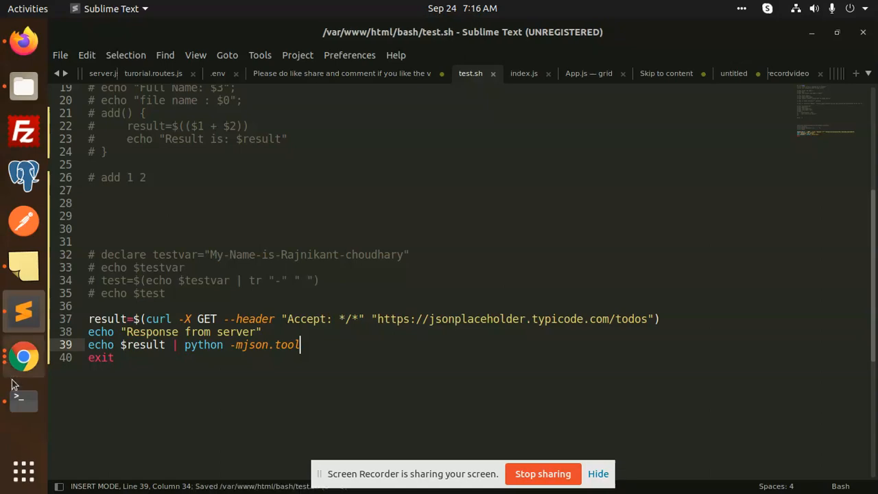
pyautogui.click(23, 401)
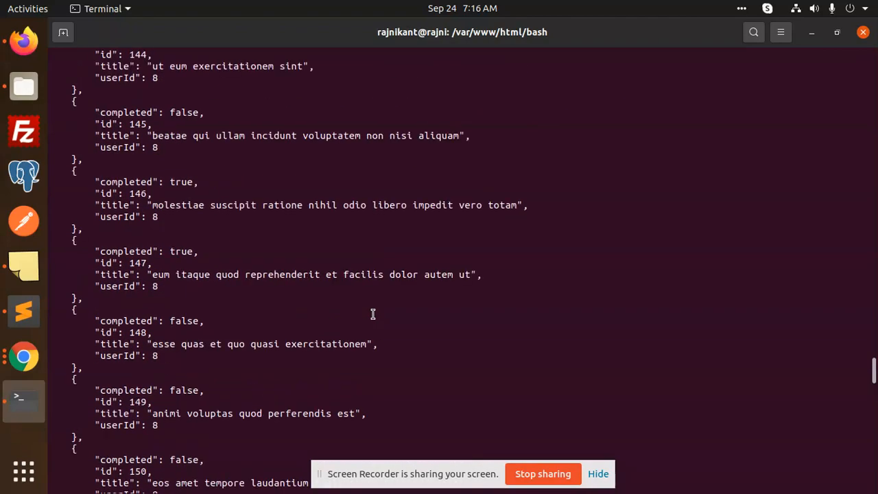
# Review the formatted JSON todos in Terminal, then return to the end of line 39 in test.sh.
pyautogui.scroll(3)
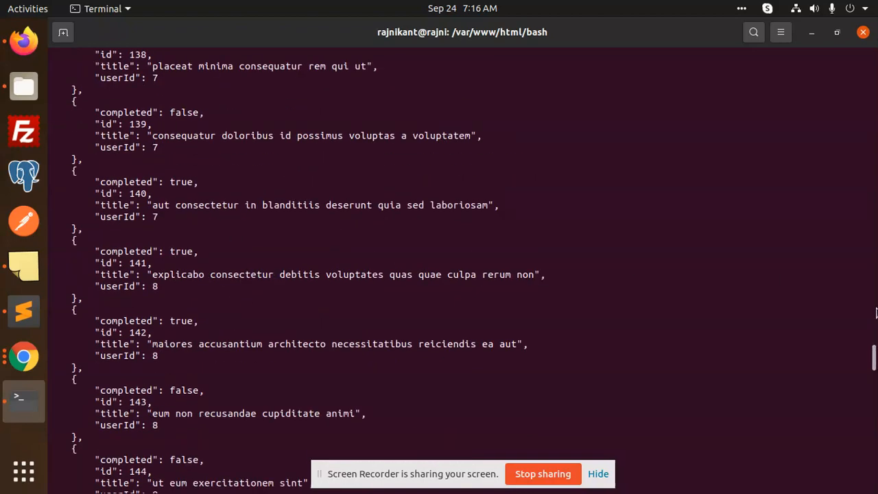
pyautogui.moveTo(24, 313)
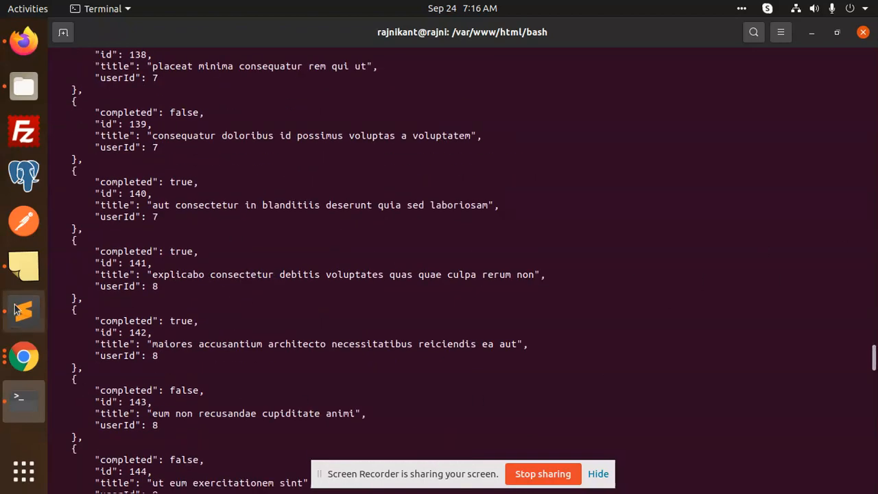
pyautogui.click(24, 310)
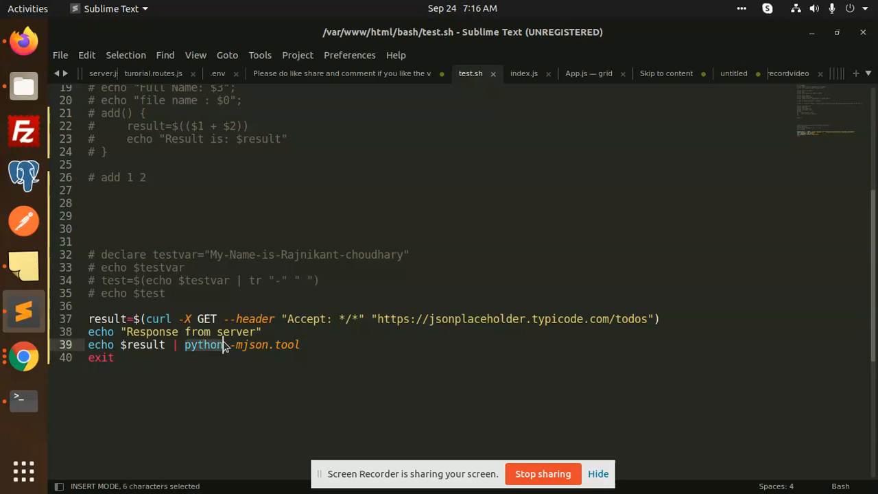
pyautogui.click(313, 345)
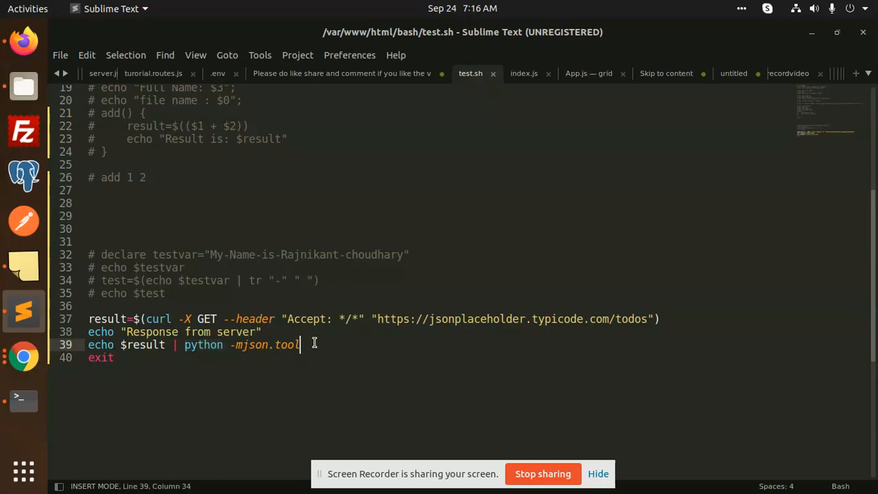